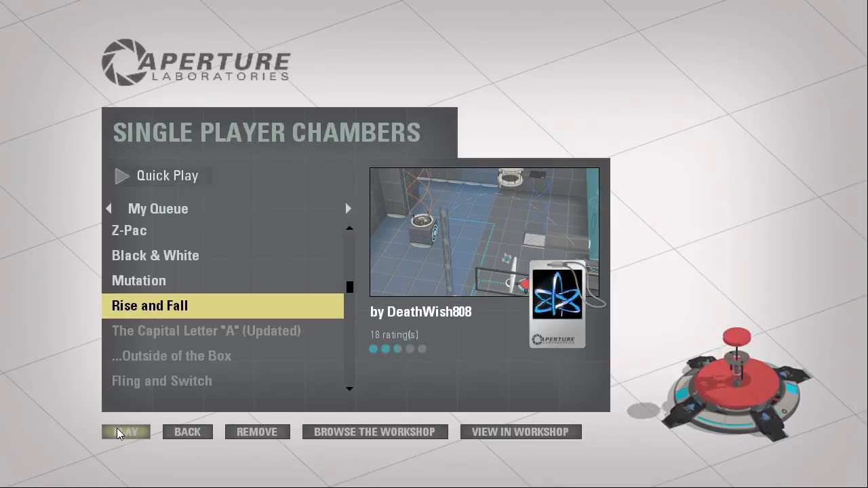
Launch the 'Rise and Fall' community chamber from My Queue
left_click(125, 432)
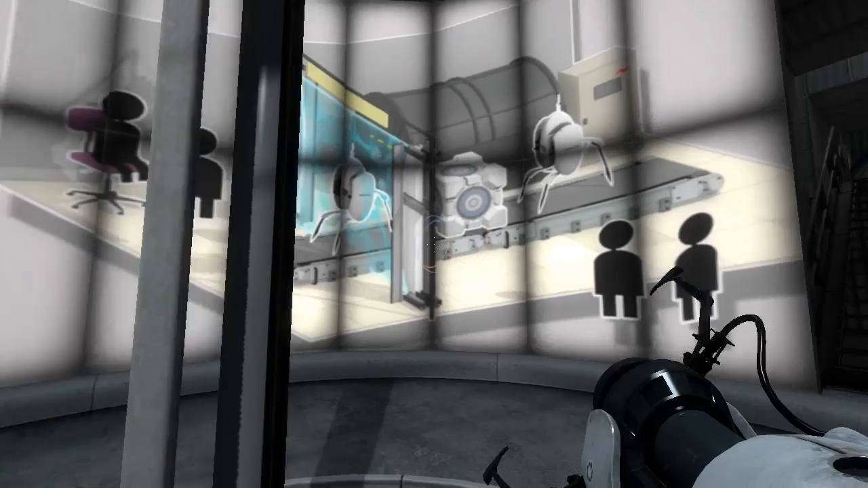
mouse_move(435, 244)
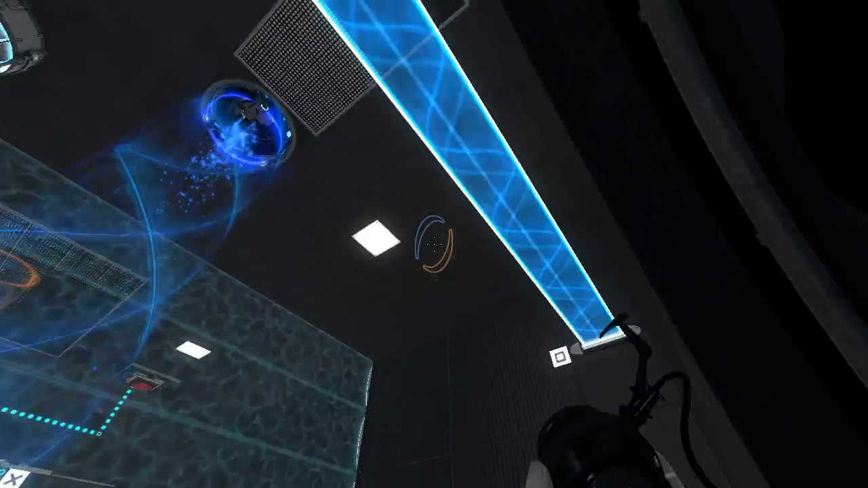
mouse_move(434, 244)
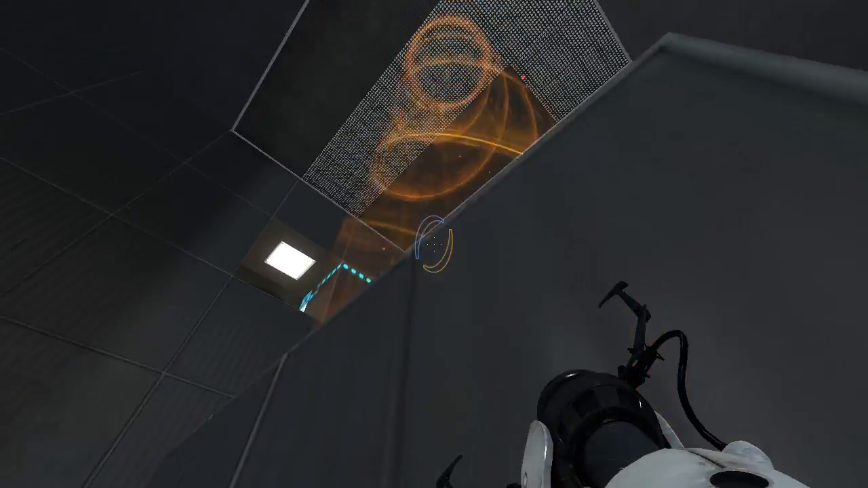
Place portals to ride the light bridge and orange funnel up to the grated platform
left_click(434, 245)
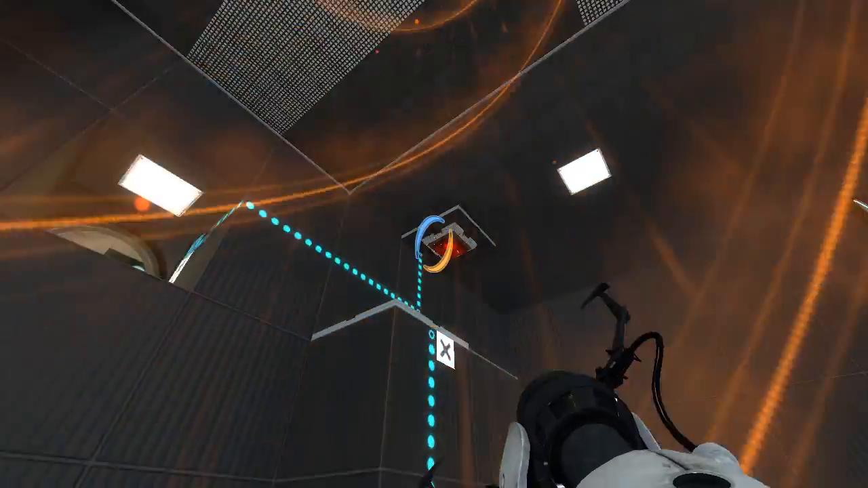
mouse_move(434, 244)
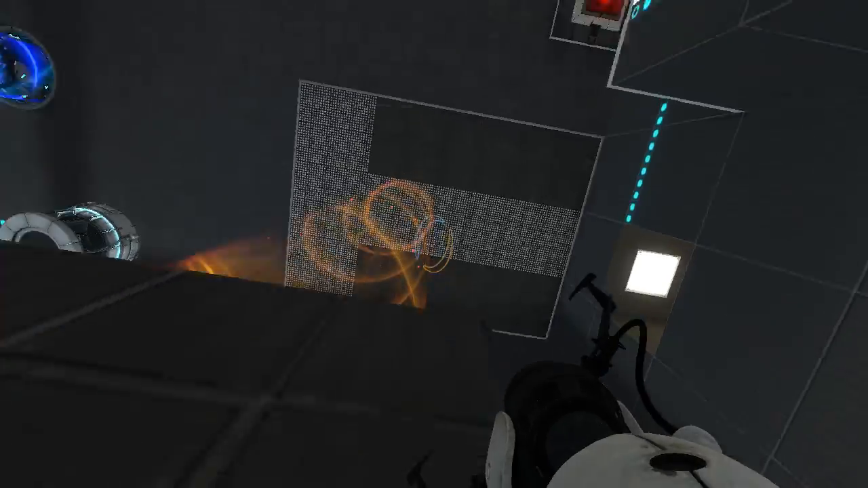
left_click(434, 244)
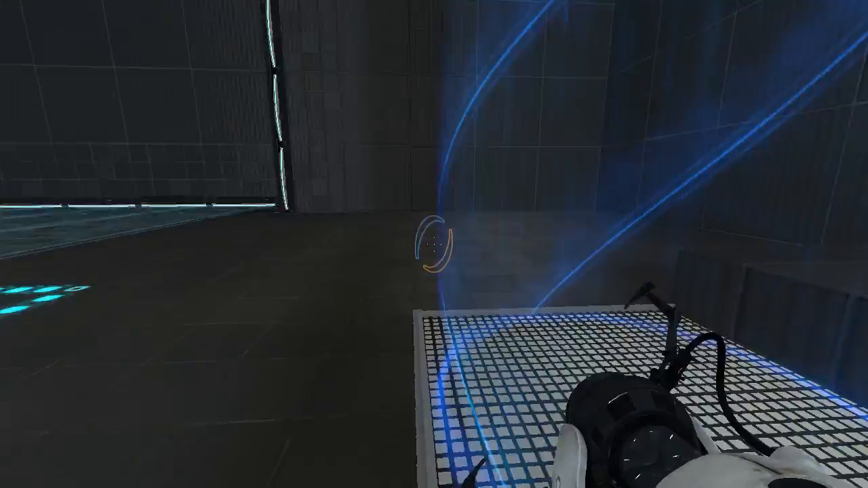
Place a portal to send the blue funnel past the grated platform toward the exit area
left_click(434, 244)
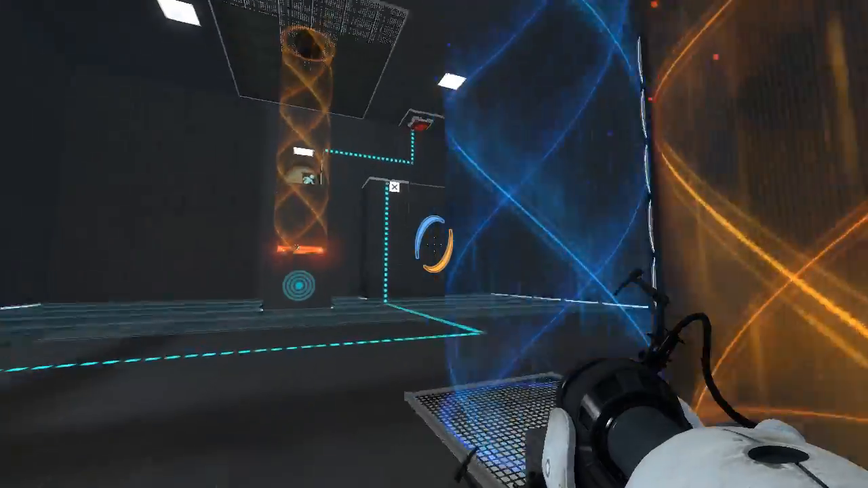
mouse_move(434, 244)
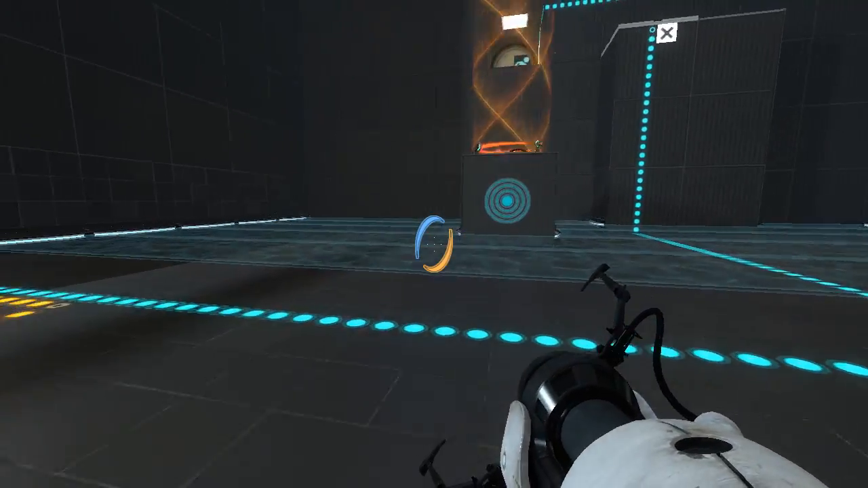
mouse_move(434, 244)
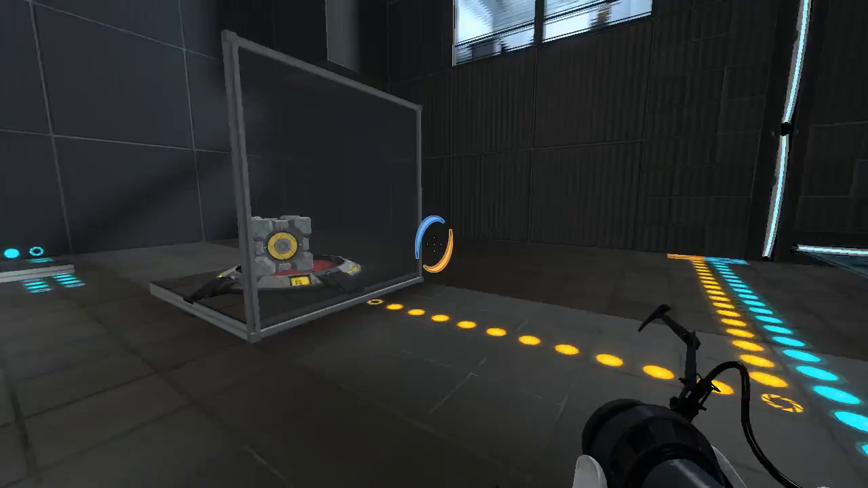
mouse_move(610, 271)
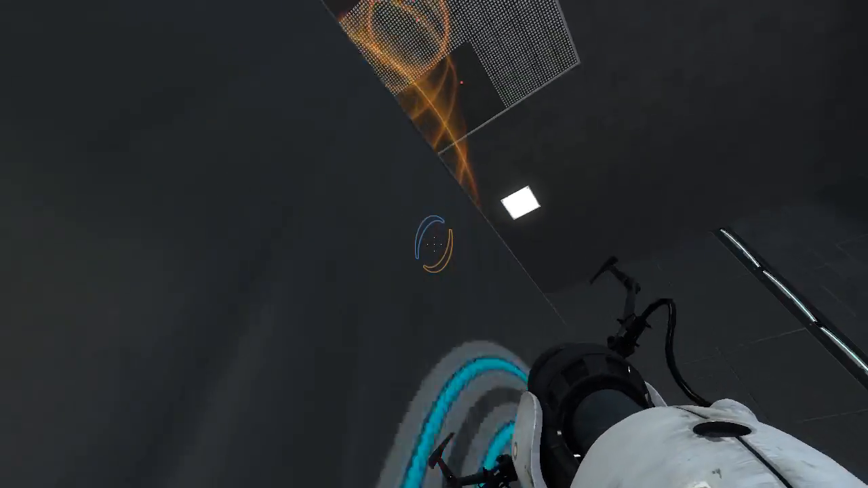
Place a portal on the high mesh panel so the orange funnel carries you upward
left_click(435, 245)
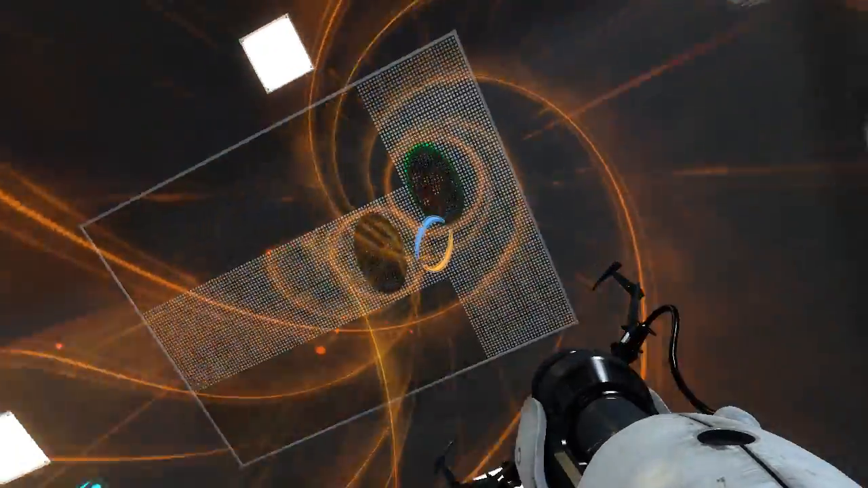
mouse_move(434, 245)
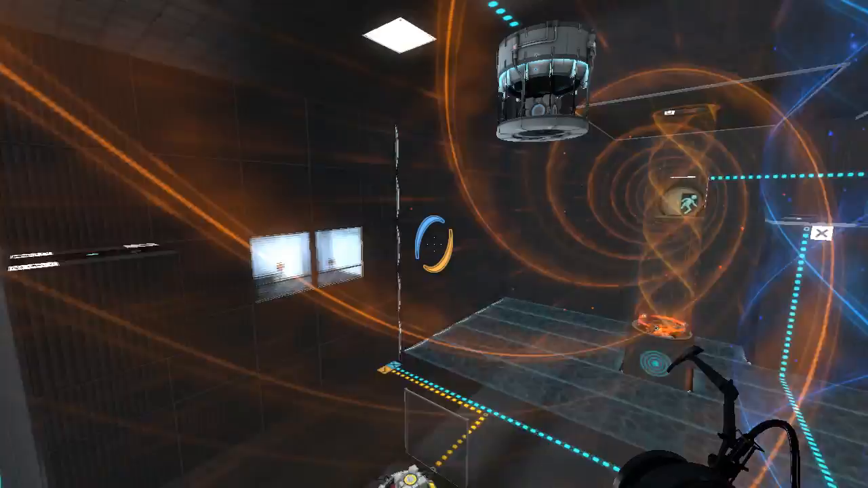
Place a portal on the wall panel to aim the funnels at the cube dropper area
left_click(434, 244)
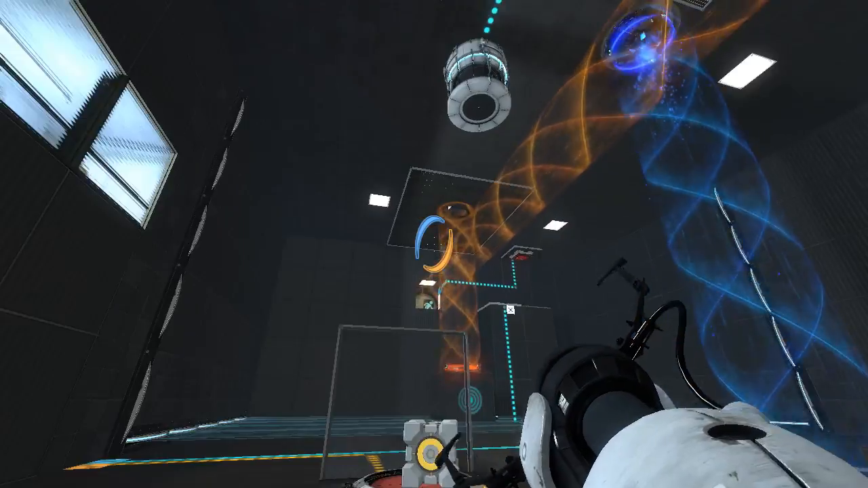
mouse_move(434, 244)
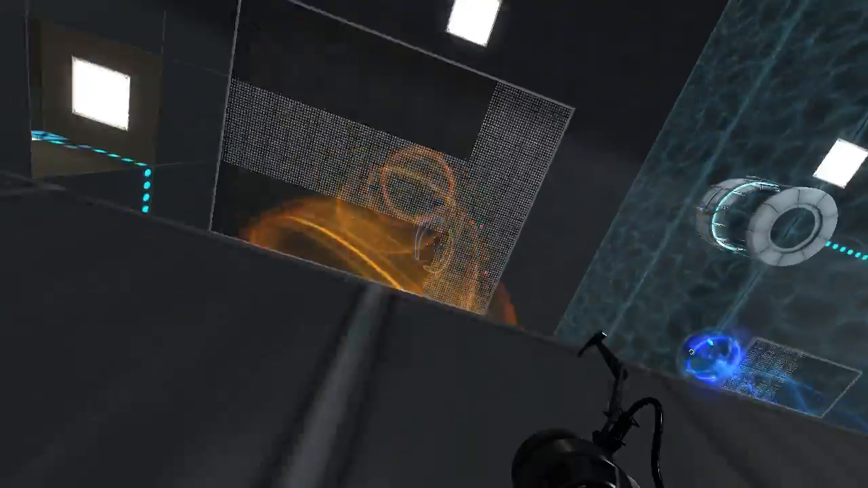
Fire portals onto the mesh panel beside the glass tank to extend the orange funnel
left_click(434, 245)
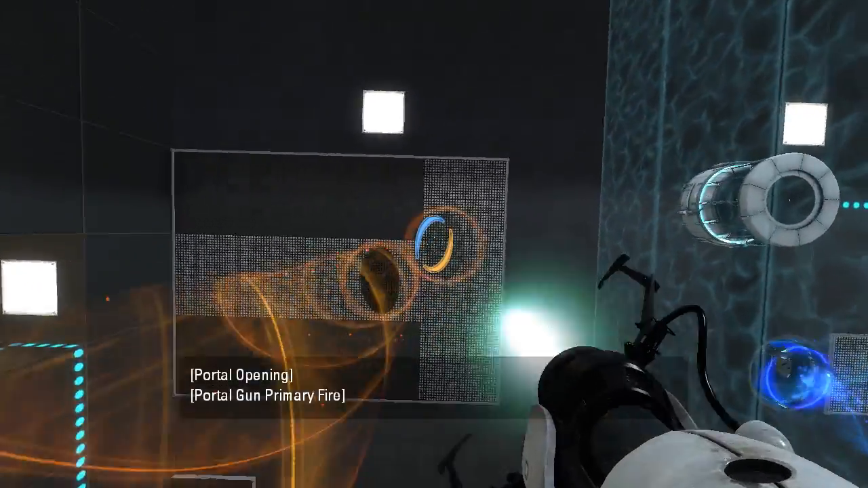
left_click(434, 245)
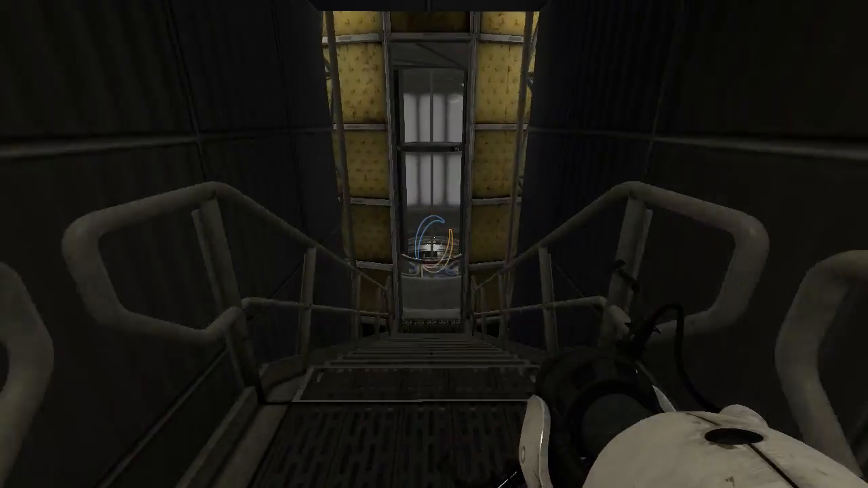
mouse_move(435, 244)
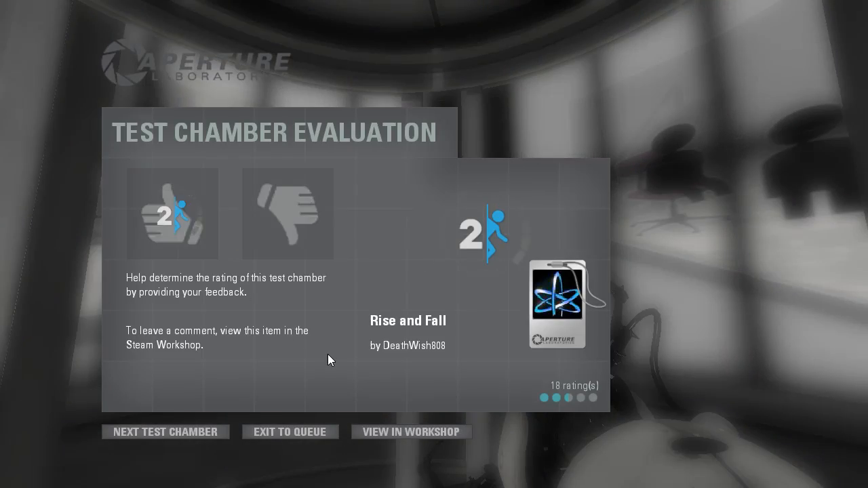
Give the 'Rise and Fall' chamber a thumbs-up on the Test Chamber Evaluation screen
left_click(171, 214)
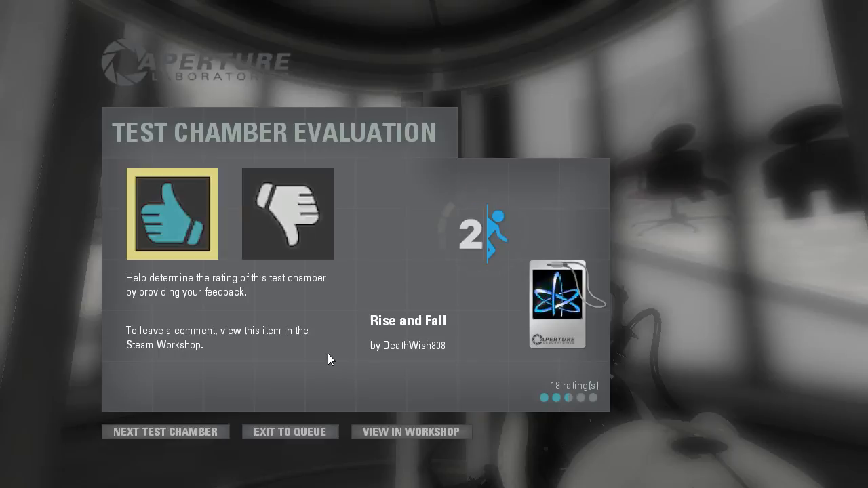